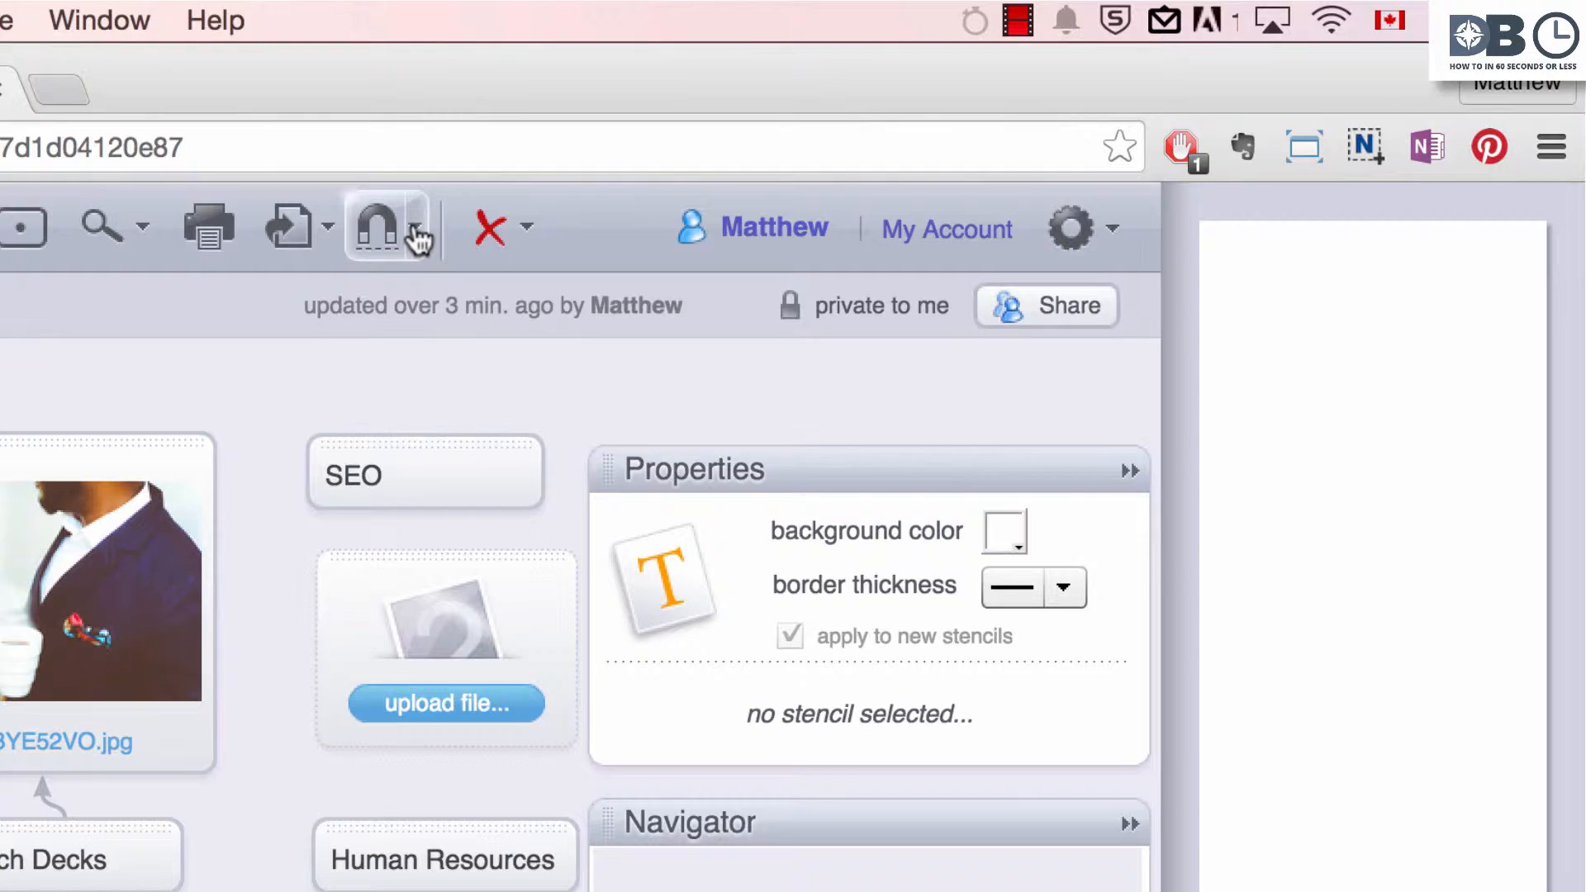
# Step: Reveal the magnet dropdown's snapping options: snap-to-stencils, snap-to-grid with grid size, show-grid
pyautogui.click(392, 226)
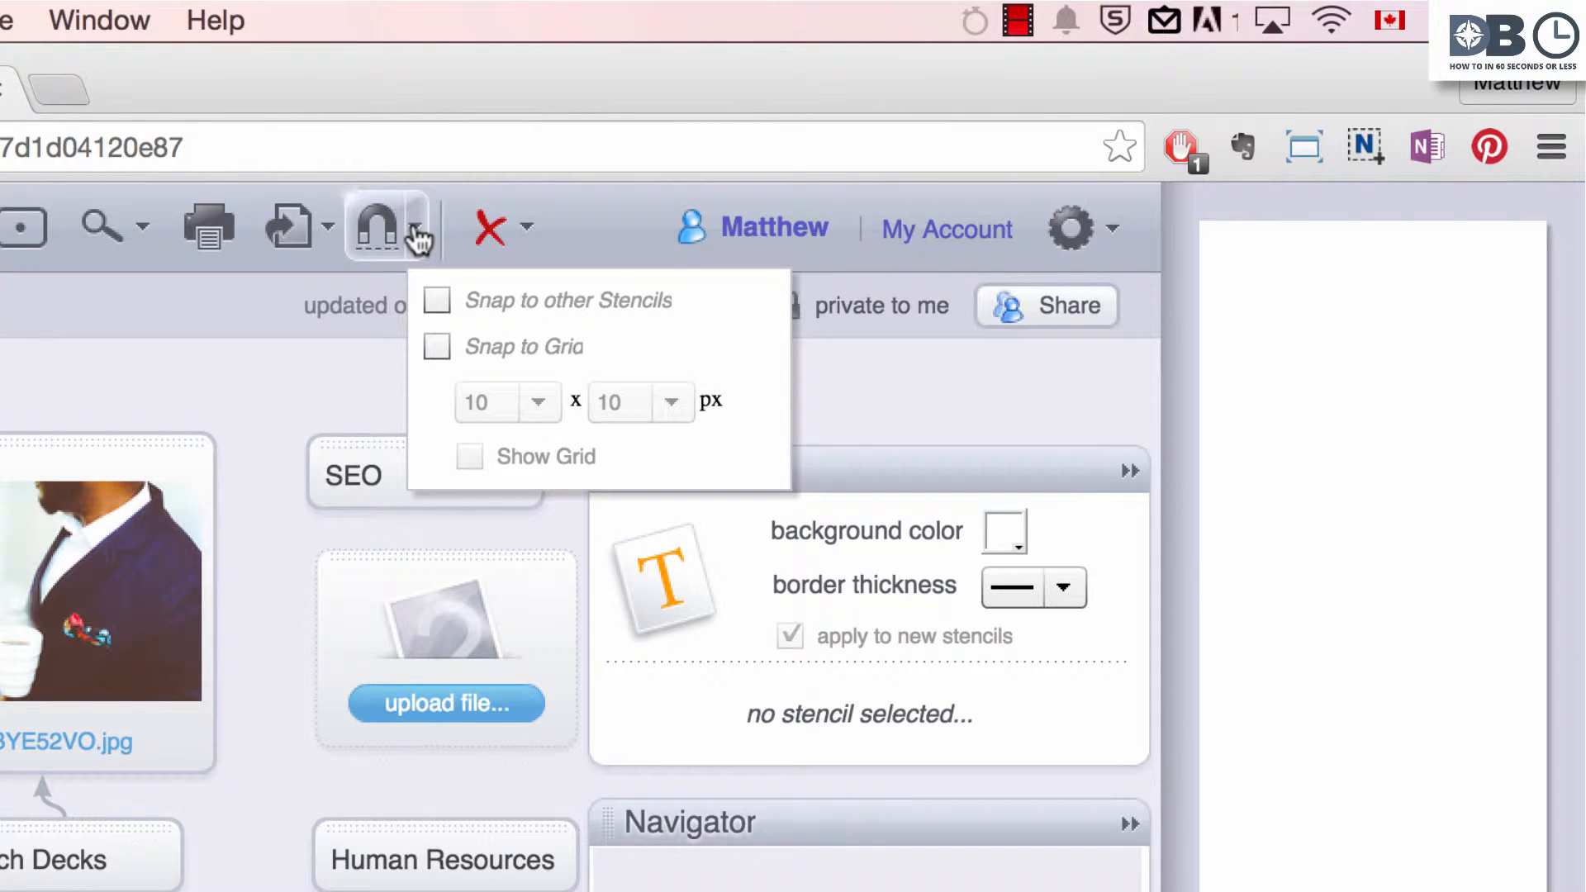
pyautogui.click(436, 299)
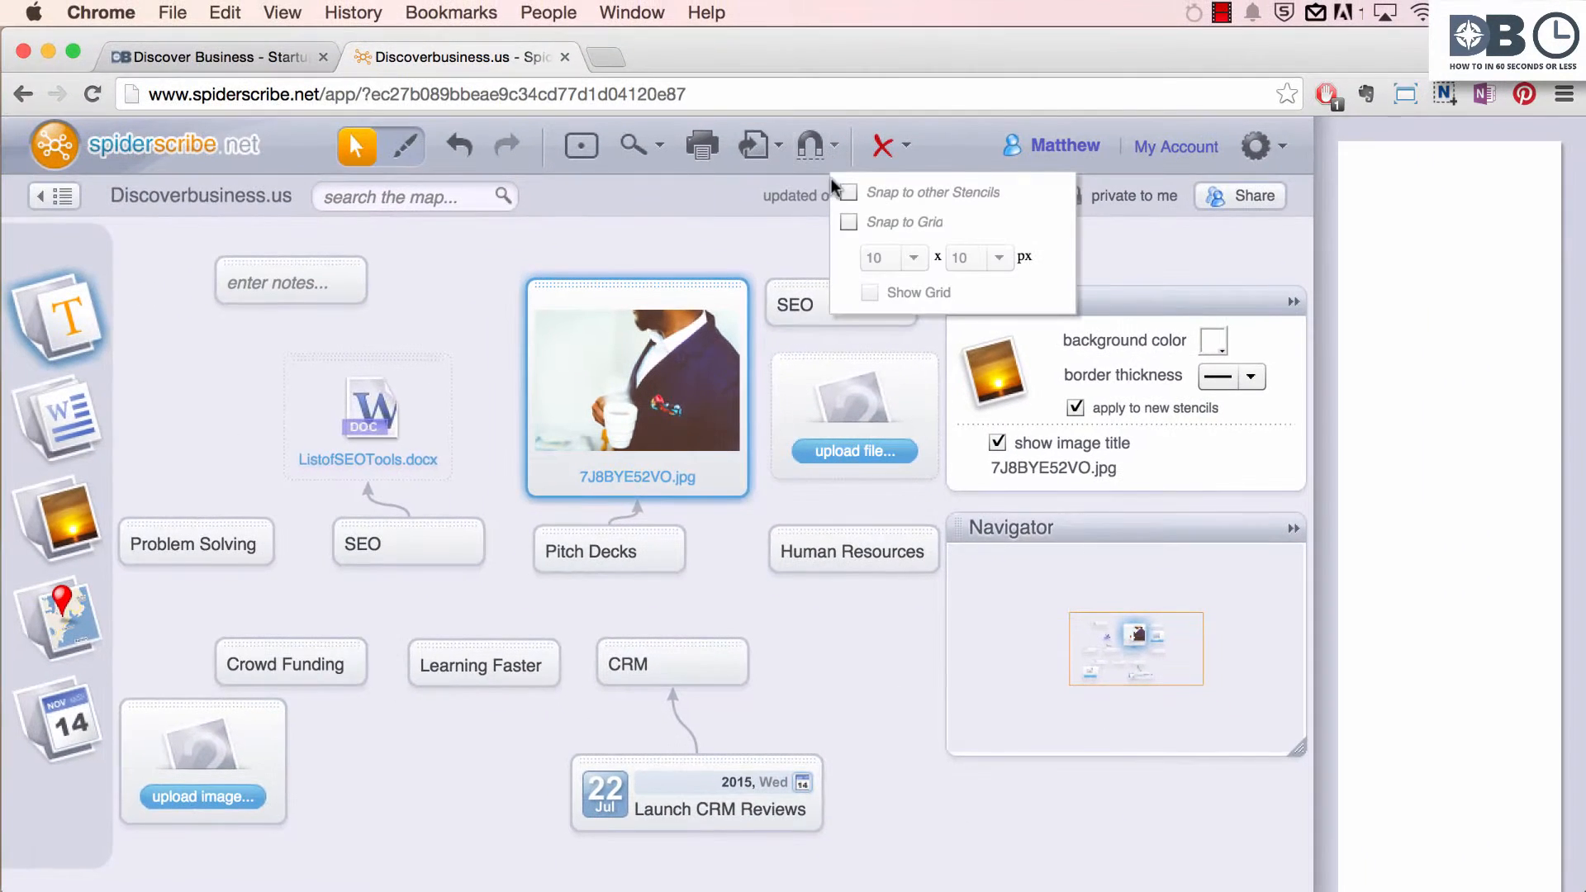
# Step: Enable Snap to Grid and drag photo stencil 7J8BYE52VO.jpg so it aligns to the grid
pyautogui.click(849, 221)
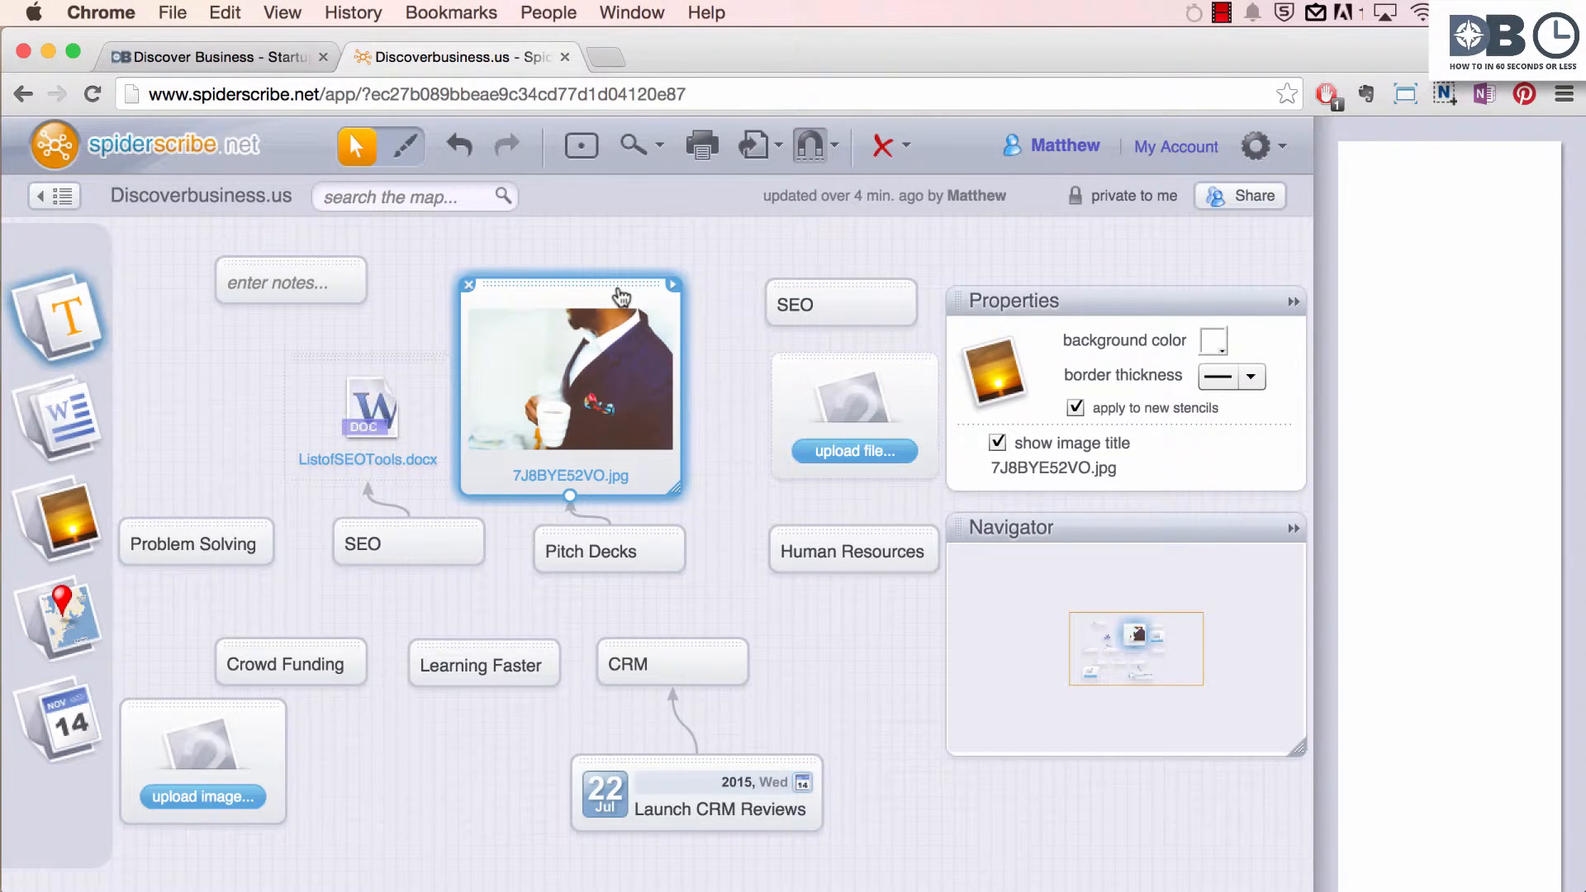
pyautogui.moveTo(569, 395); pyautogui.dragTo(630, 390)
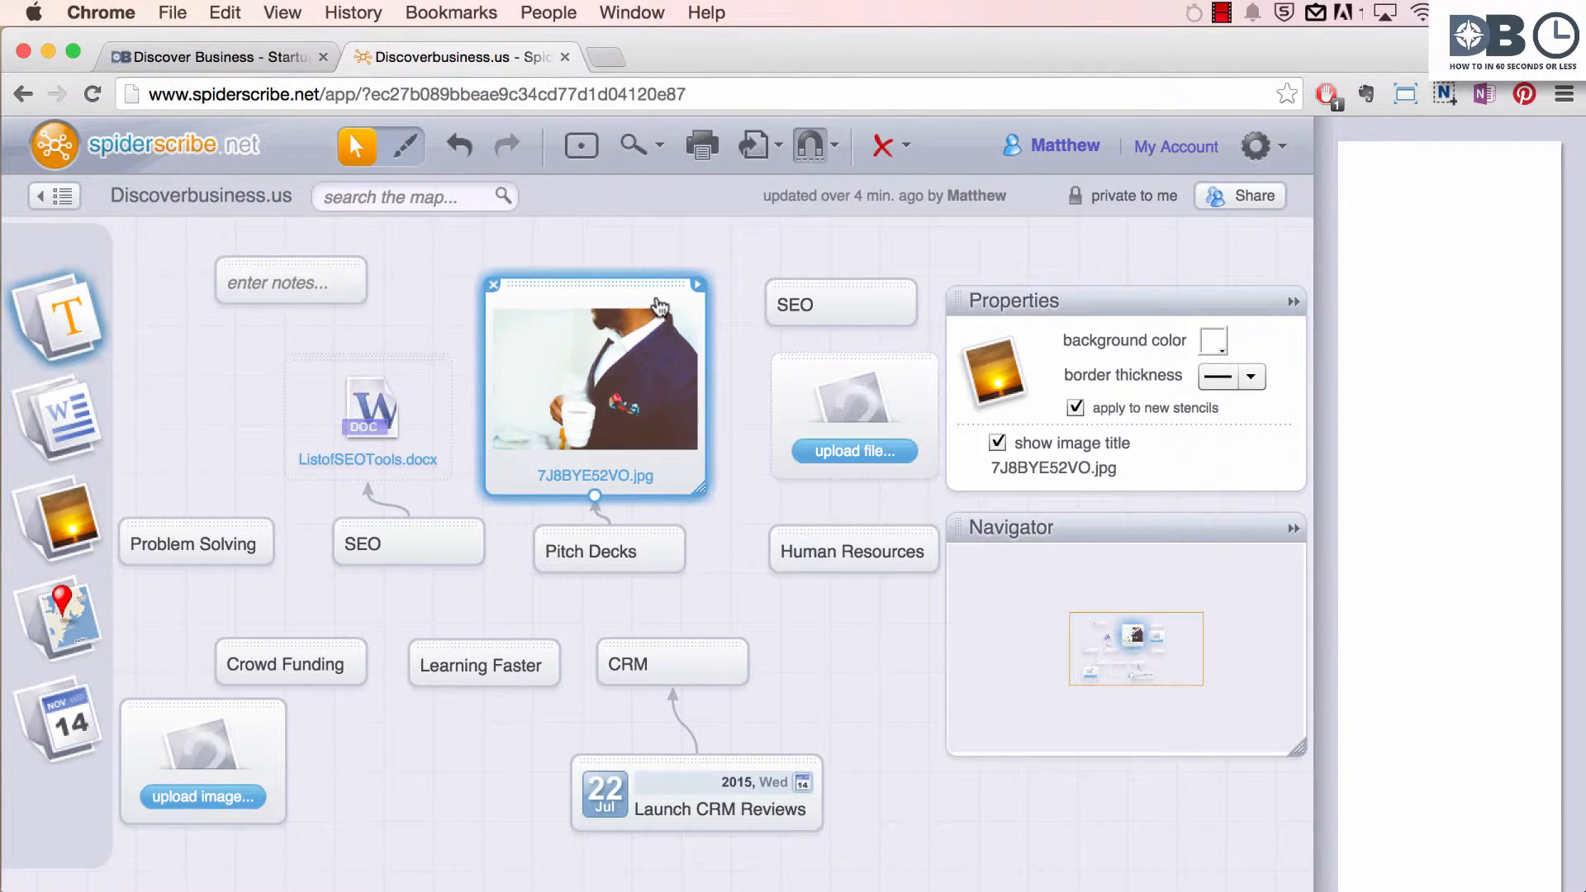
pyautogui.click(833, 145)
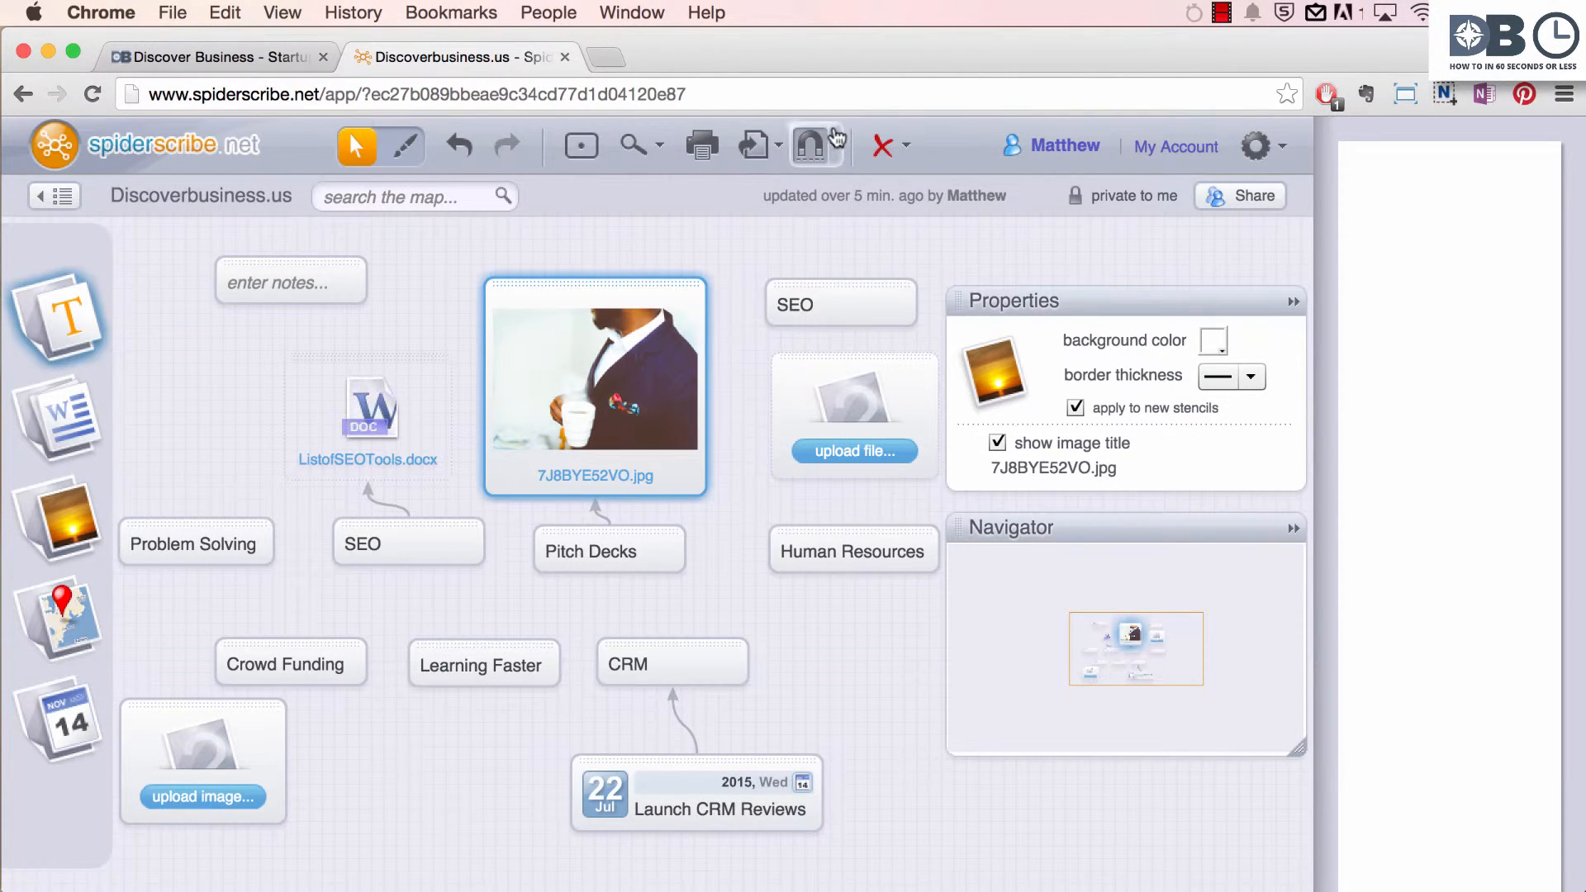
# Step: Toggle the toolbar magnet off so stencils no longer auto-snap to the grid
pyautogui.click(836, 145)
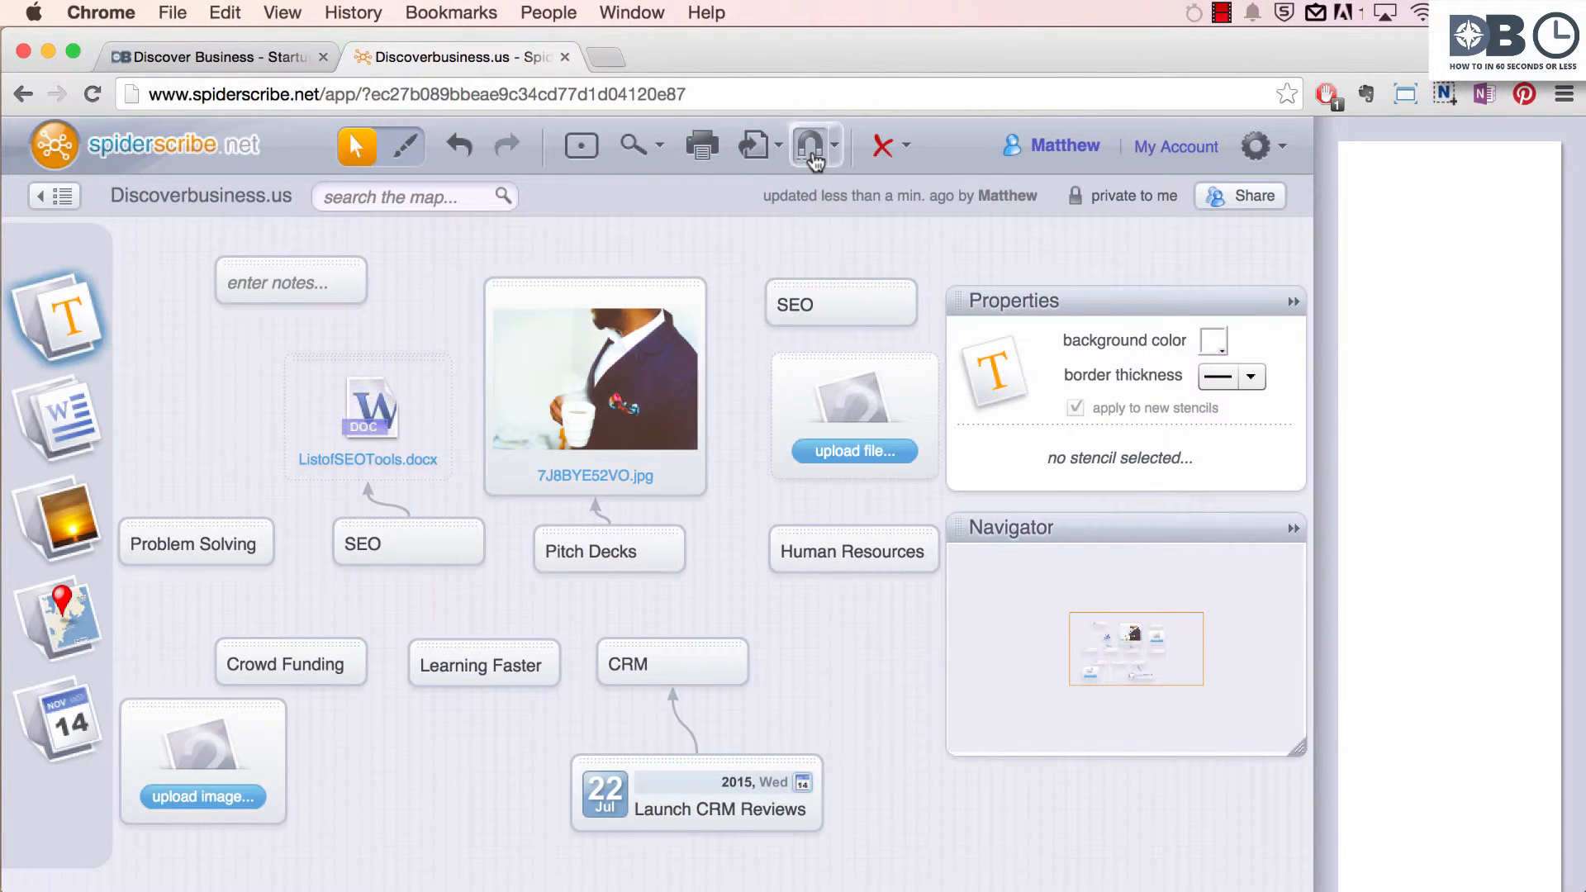
pyautogui.moveTo(757, 274)
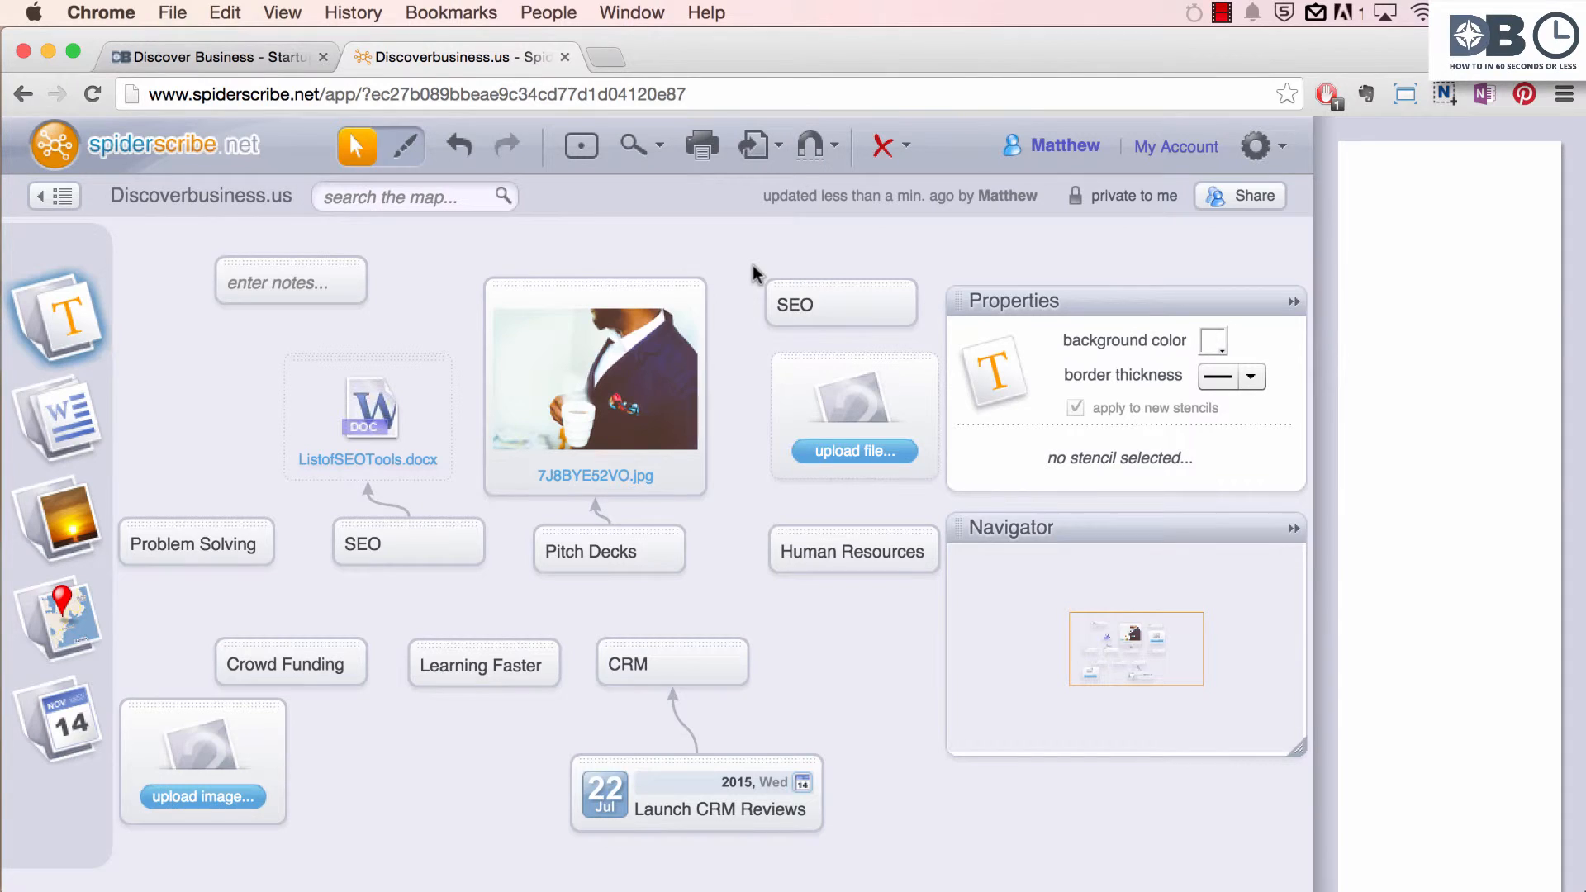